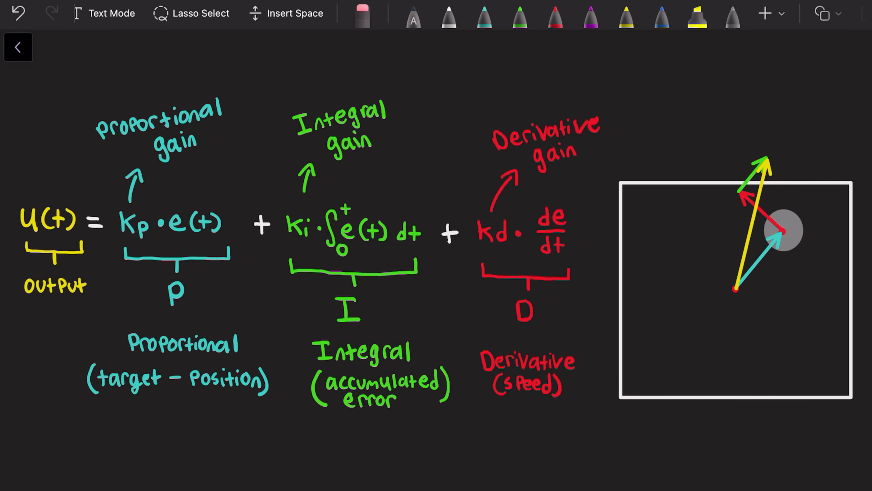
Shift the canvas from the PID equation notes to the platform-and-ball diagram.
click(51, 13)
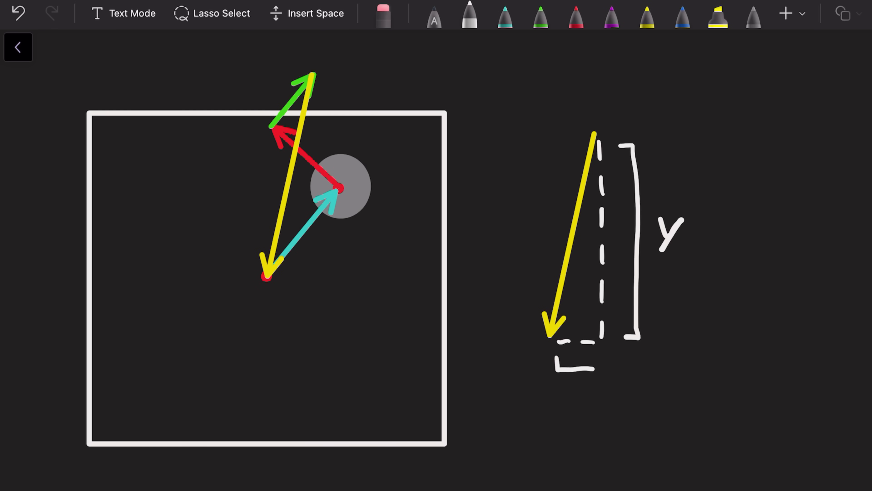
Label the dashed horizontal component of the copied yellow vector as X alongside Y.
text(x)
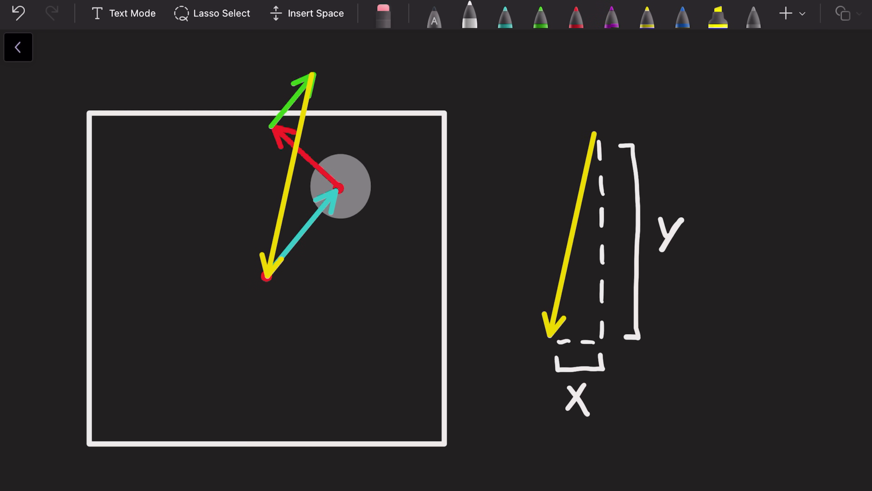